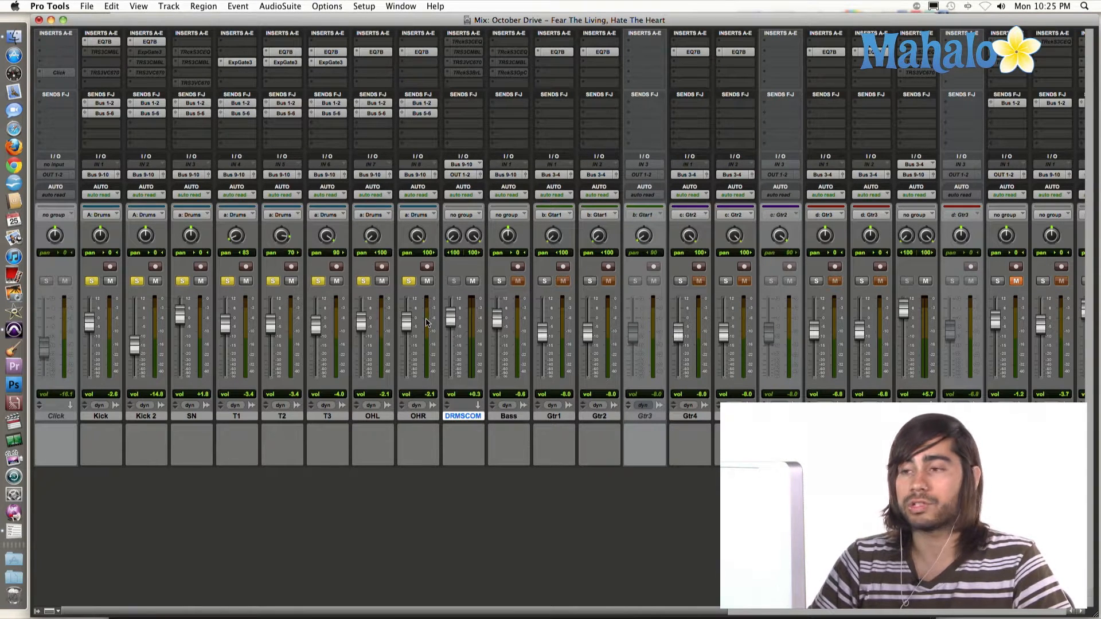
mouse_move(76, 276)
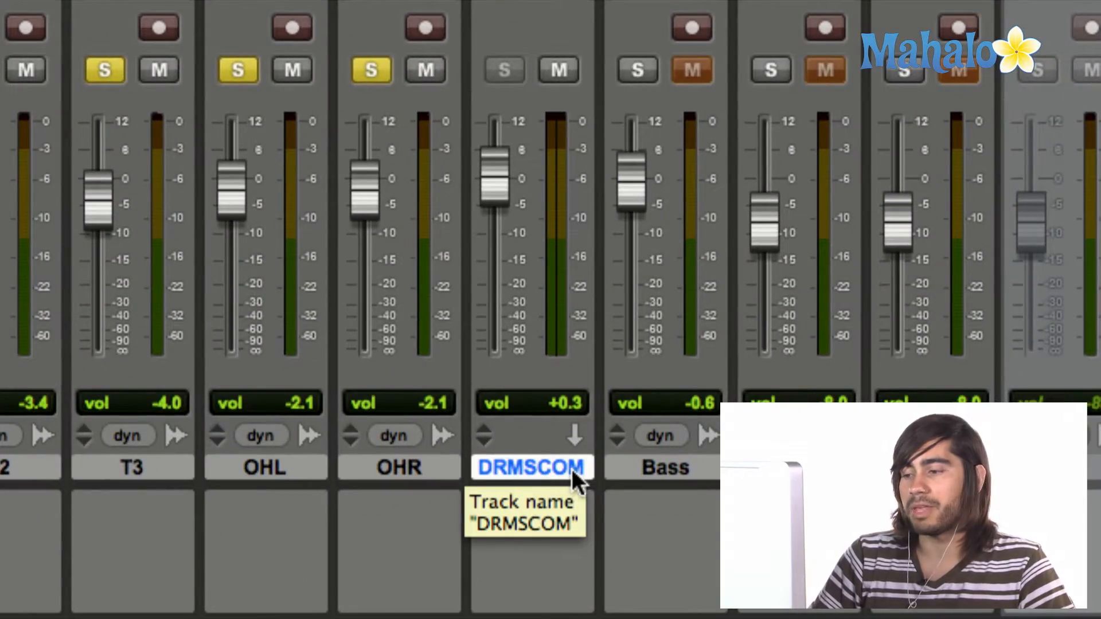
mouse_move(573, 481)
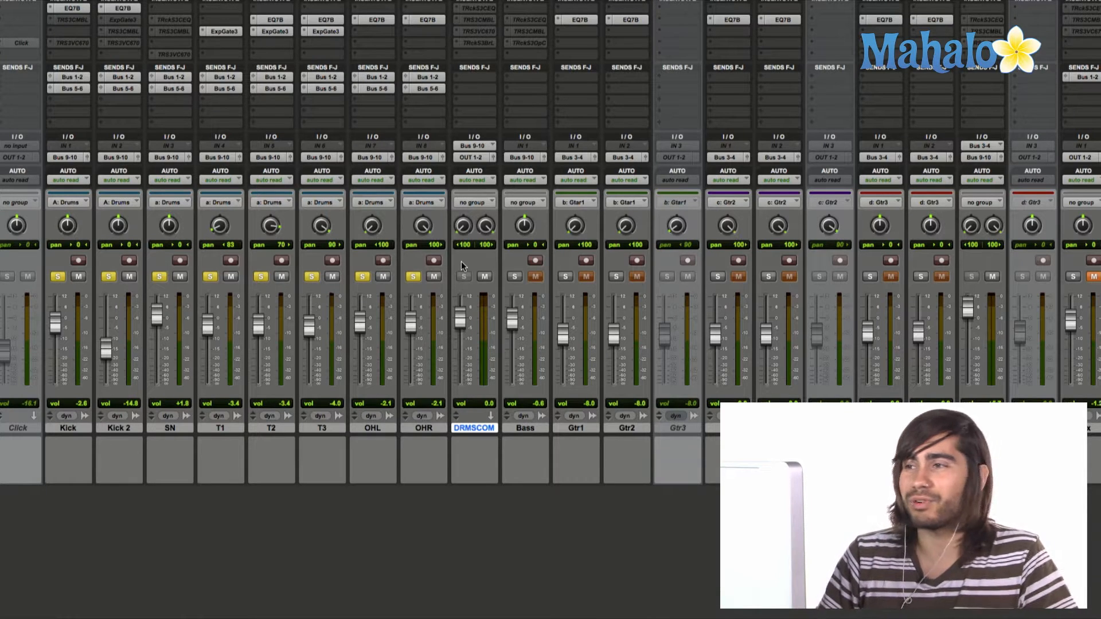
mouse_move(481, 97)
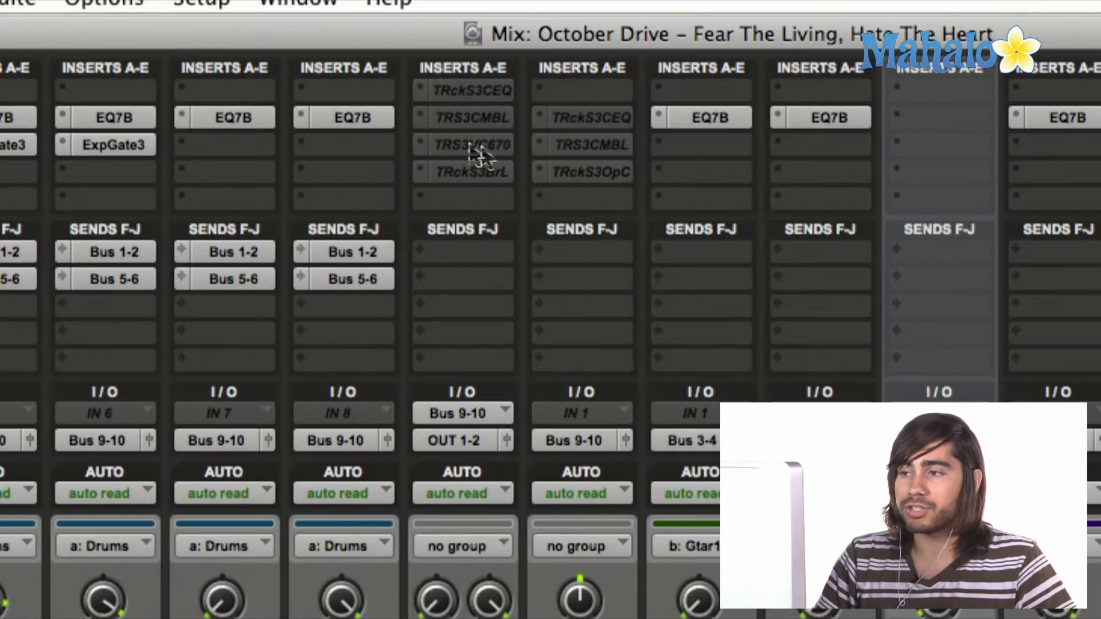
mouse_move(487, 254)
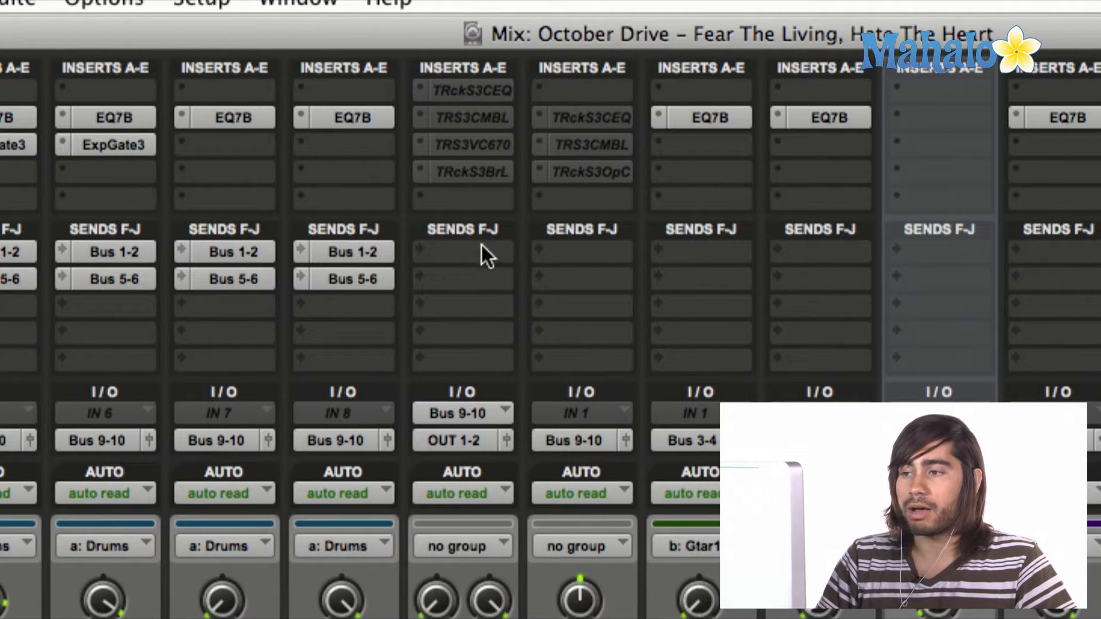
mouse_move(440, 301)
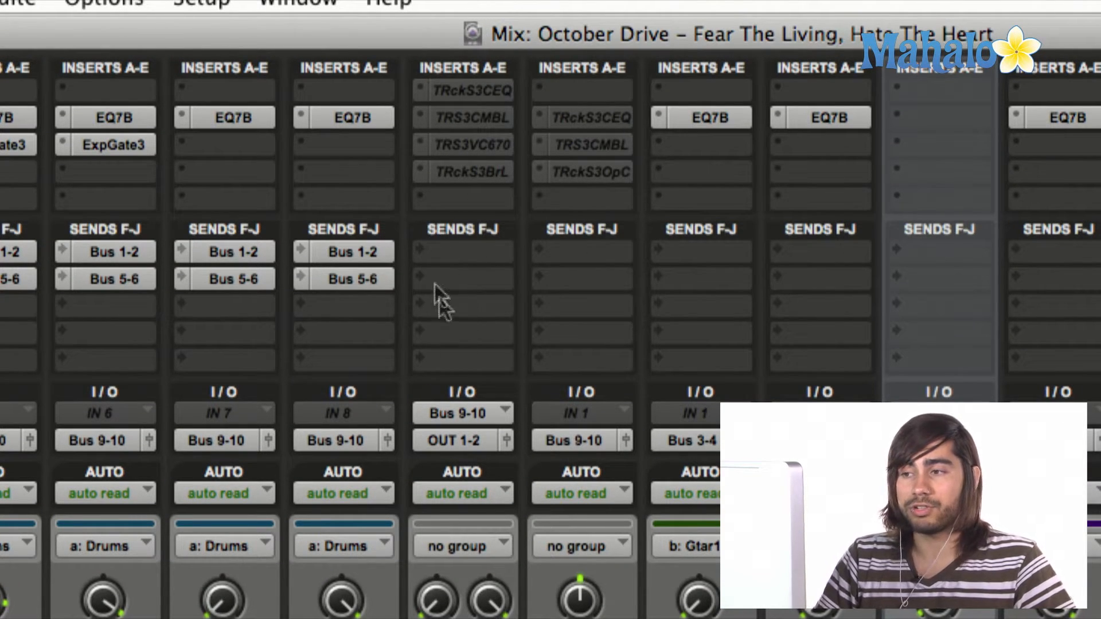
- Bring up the send destination choices on the first empty DRMSCOM send slot
left_click(463, 251)
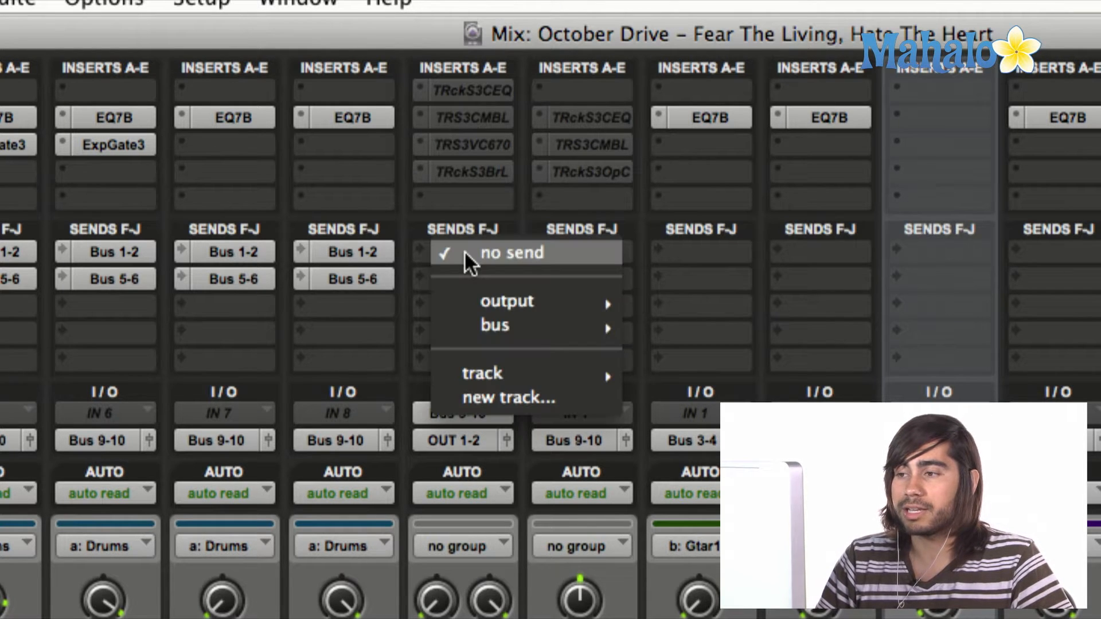
mouse_move(506, 301)
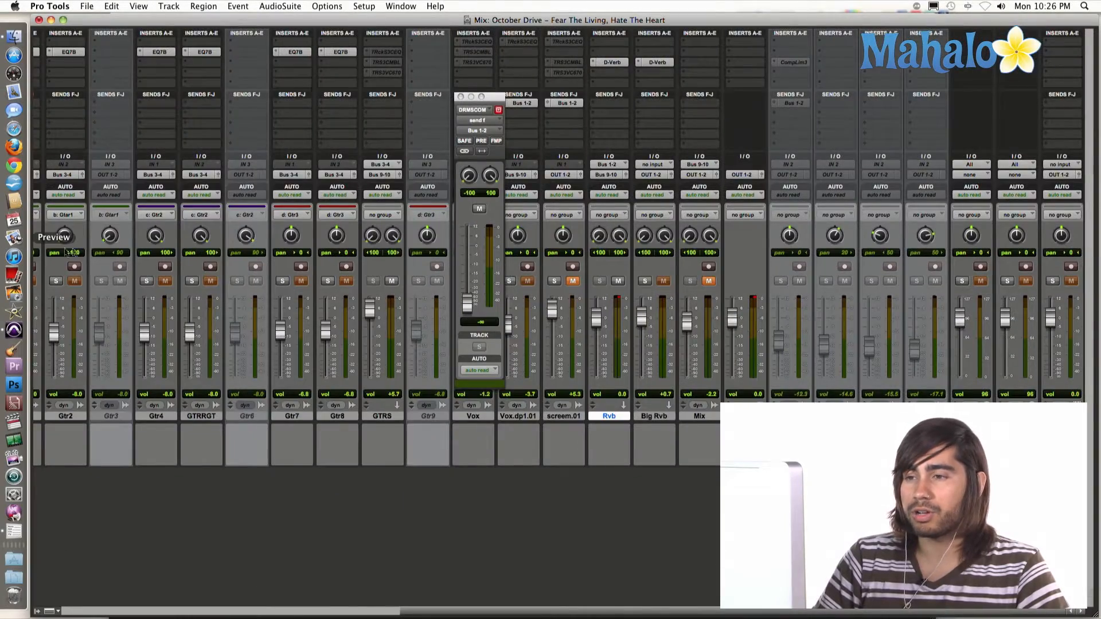
- Assign the DRMSCOM send to Bus 1-2 so it feeds the Rvb reverb track
right_click(461, 415)
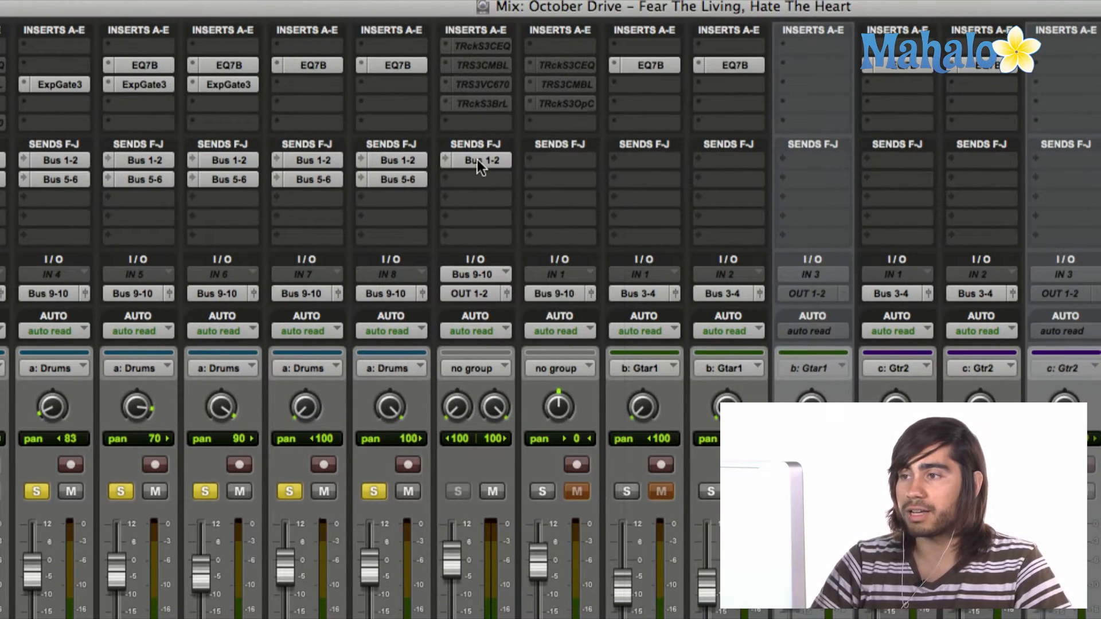
left_click(477, 161)
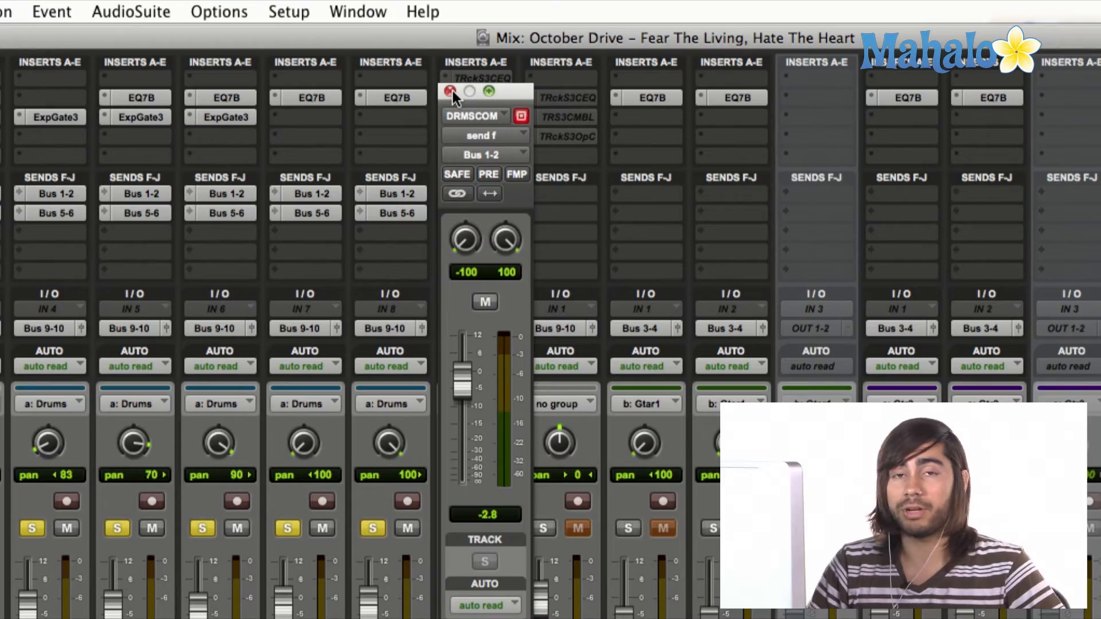
- Close the DRMSCOM Bus 1-2 send level window with the fader at -2.8 dB
left_click(450, 91)
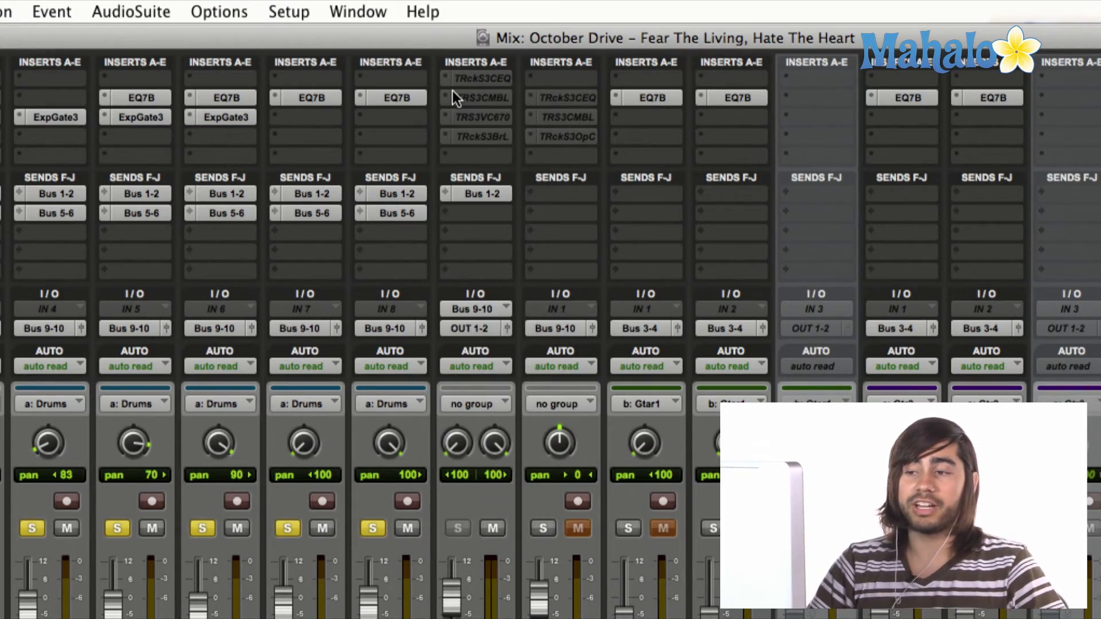